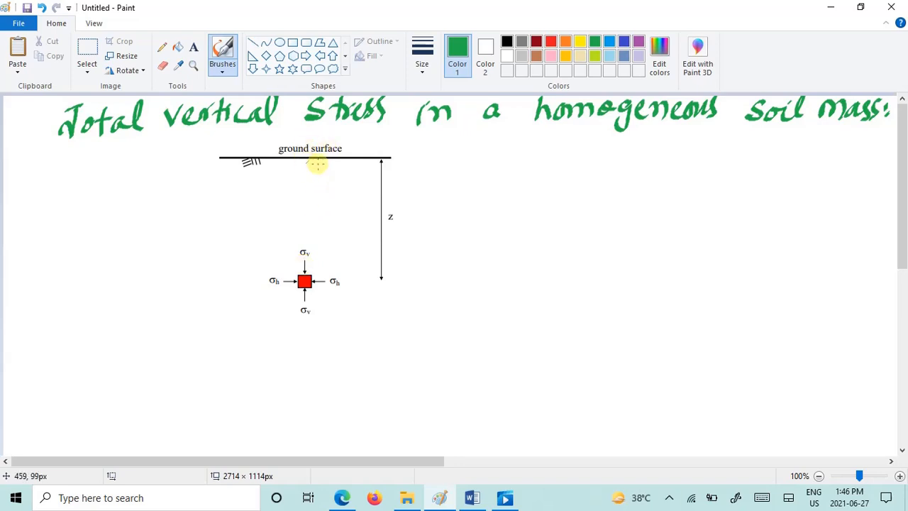
mouse_move(314, 175)
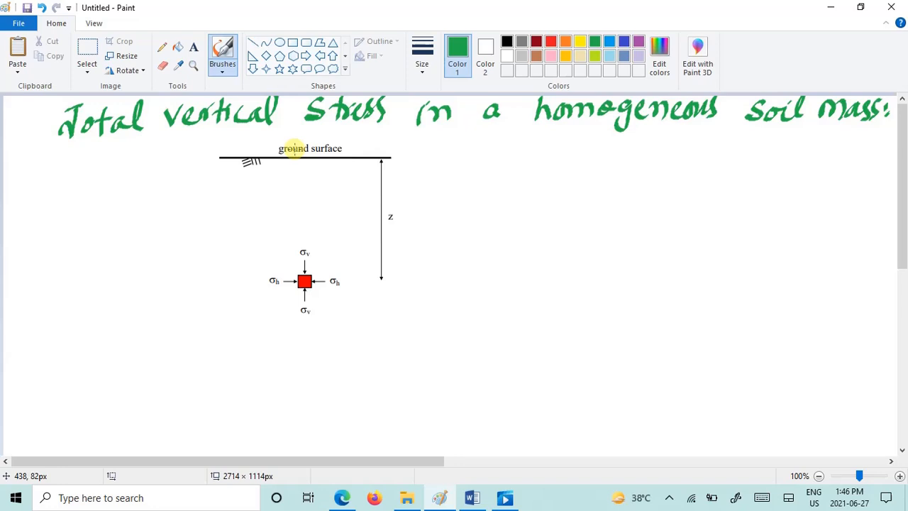
mouse_move(315, 162)
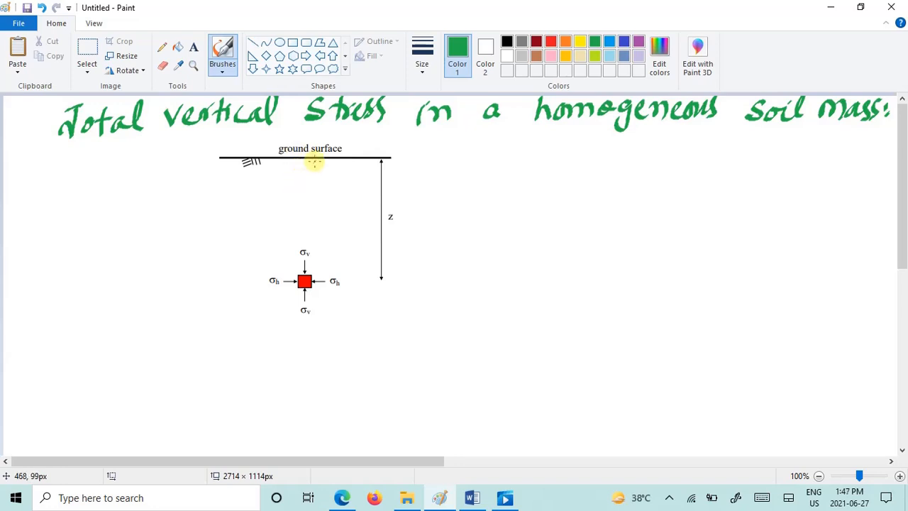
mouse_move(305, 243)
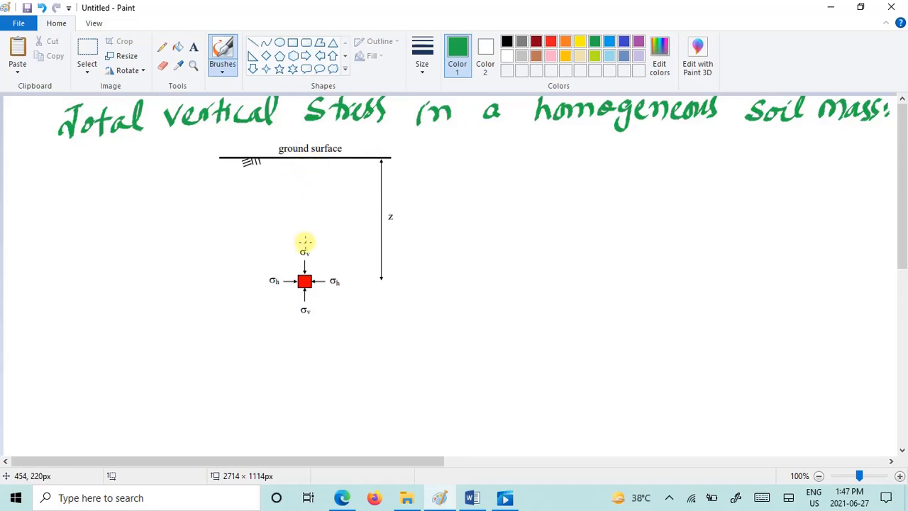
mouse_move(290, 248)
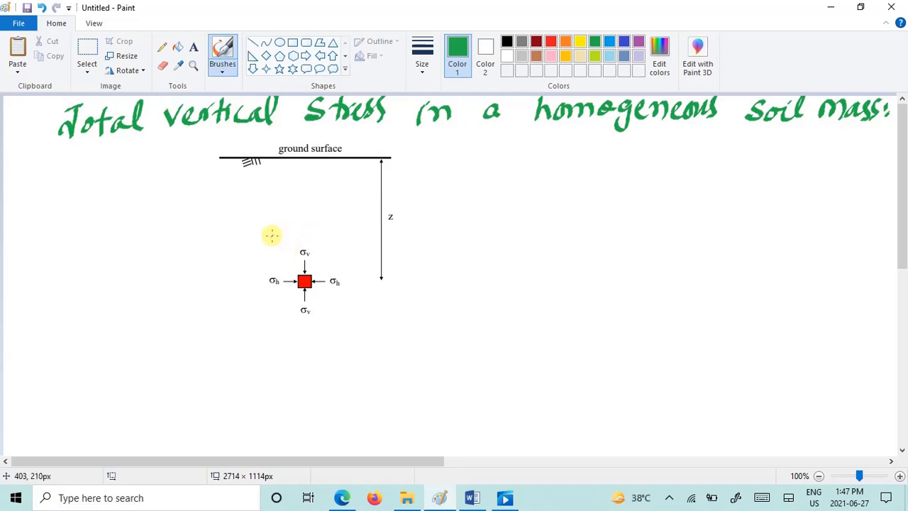
mouse_move(259, 239)
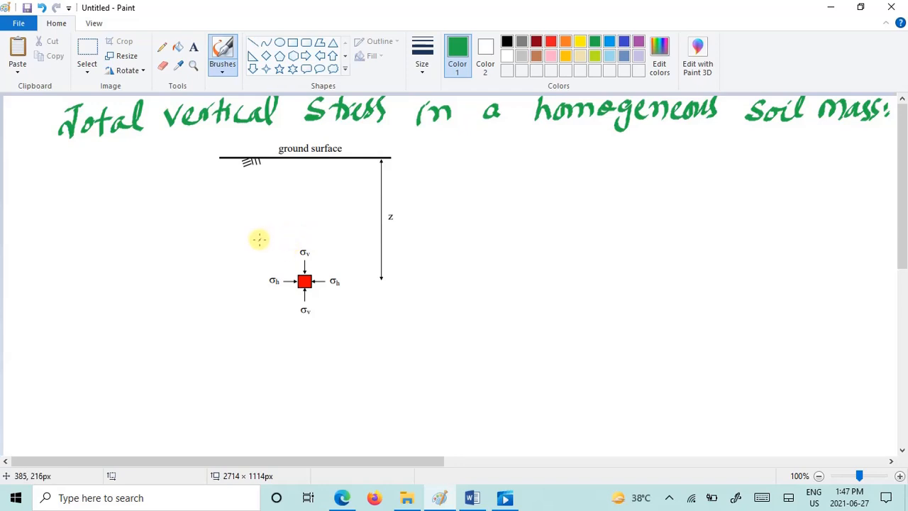
mouse_move(385, 171)
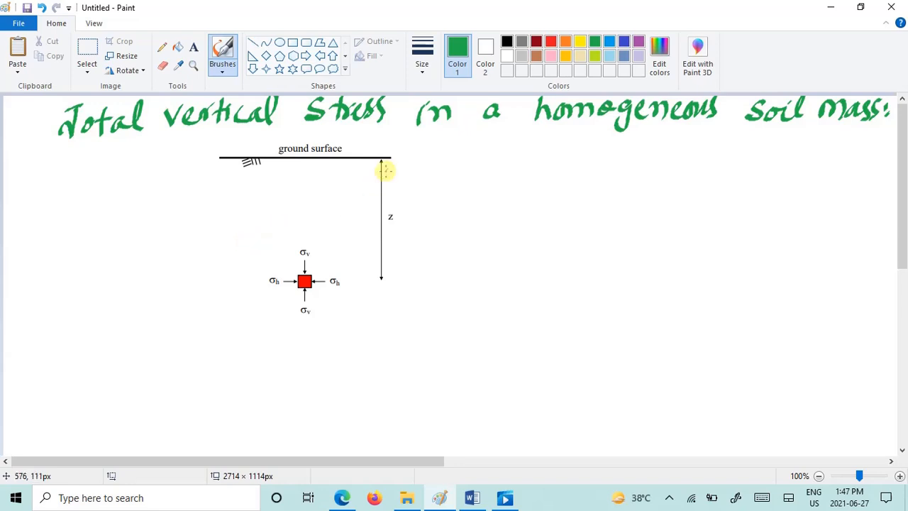
mouse_move(483, 140)
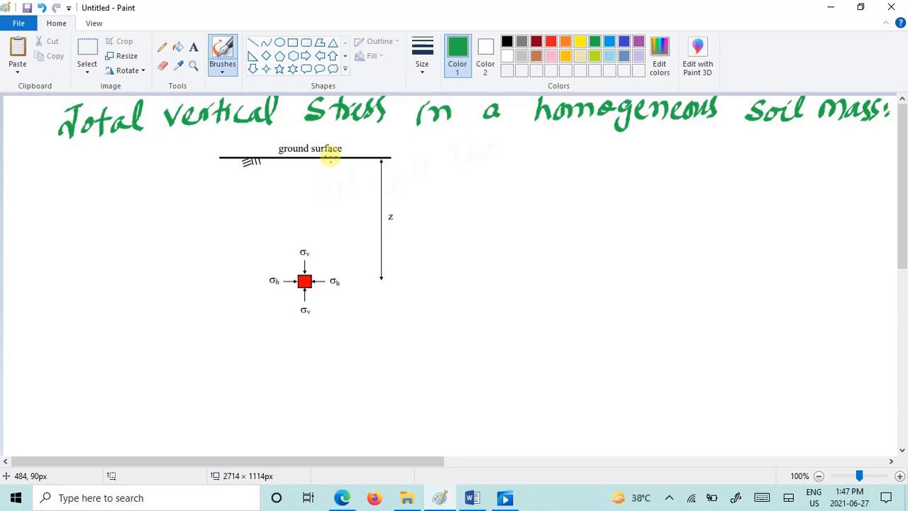
mouse_move(321, 198)
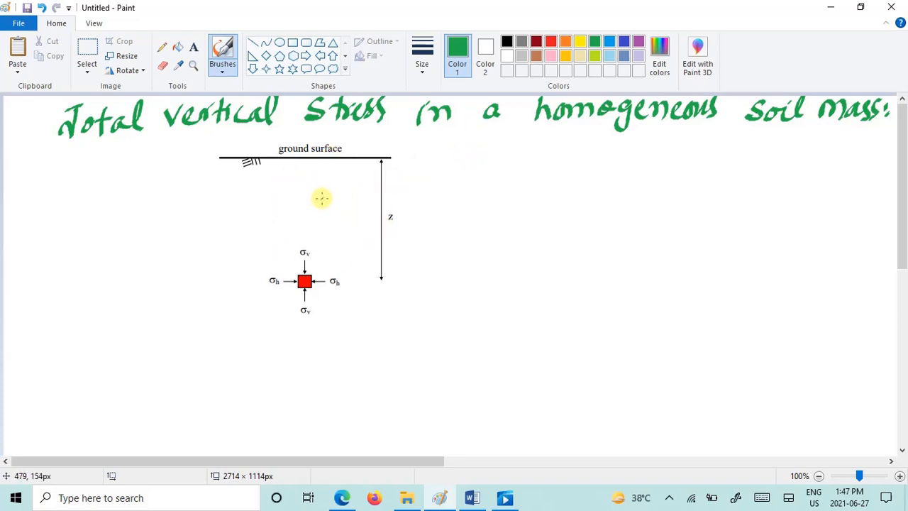
mouse_move(325, 221)
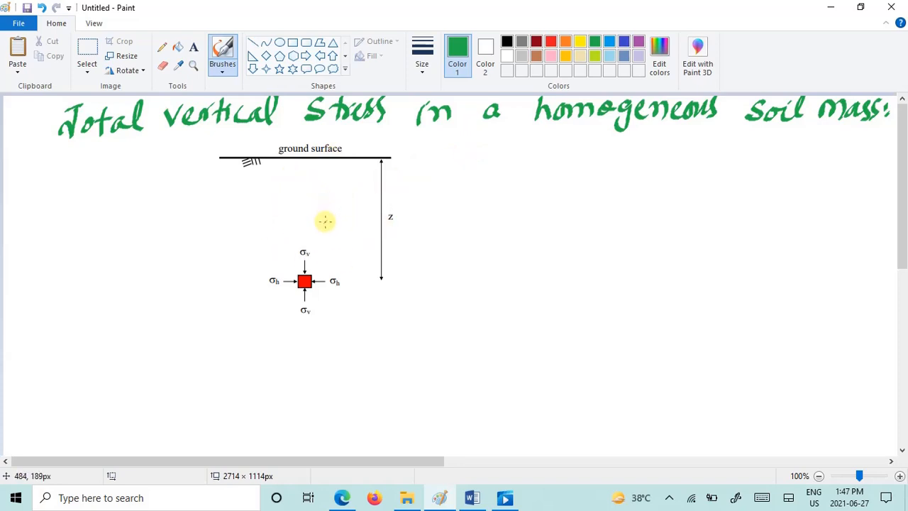
mouse_move(323, 228)
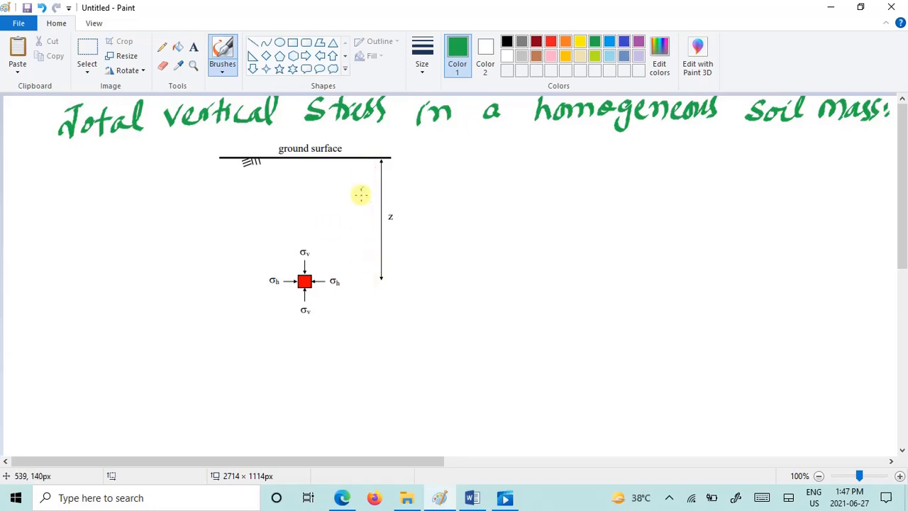
mouse_move(333, 229)
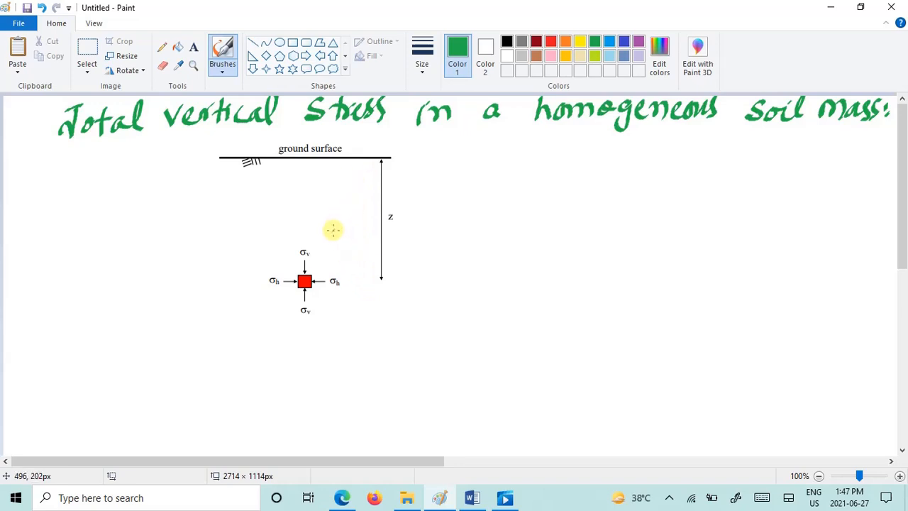
mouse_move(331, 222)
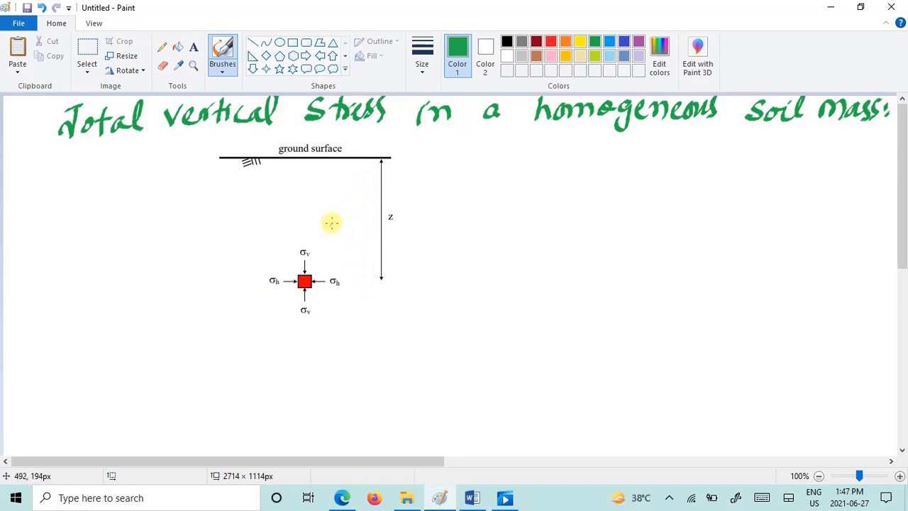
mouse_move(335, 223)
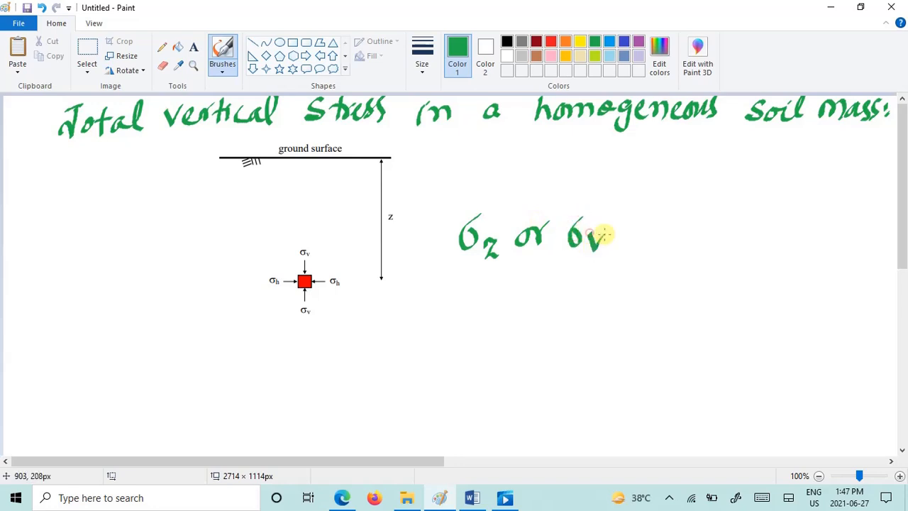
Finish the green formula with '= γ·z' and trace over the depth arrow.
left_click_drag(617, 238, 634, 234)
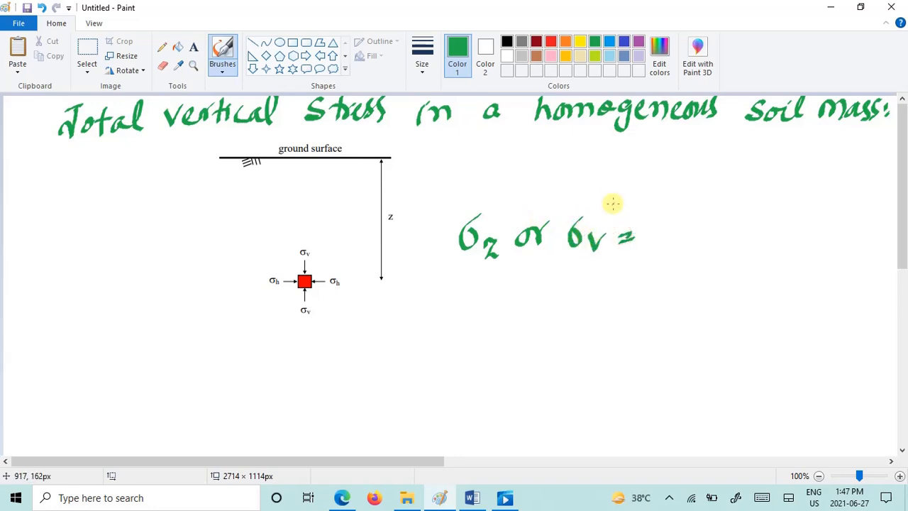
mouse_move(677, 220)
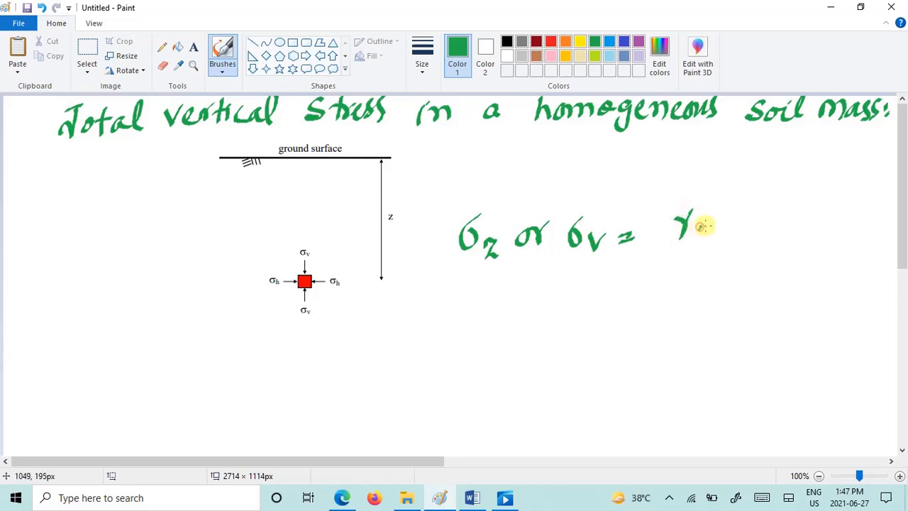
left_click_drag(723, 220, 738, 241)
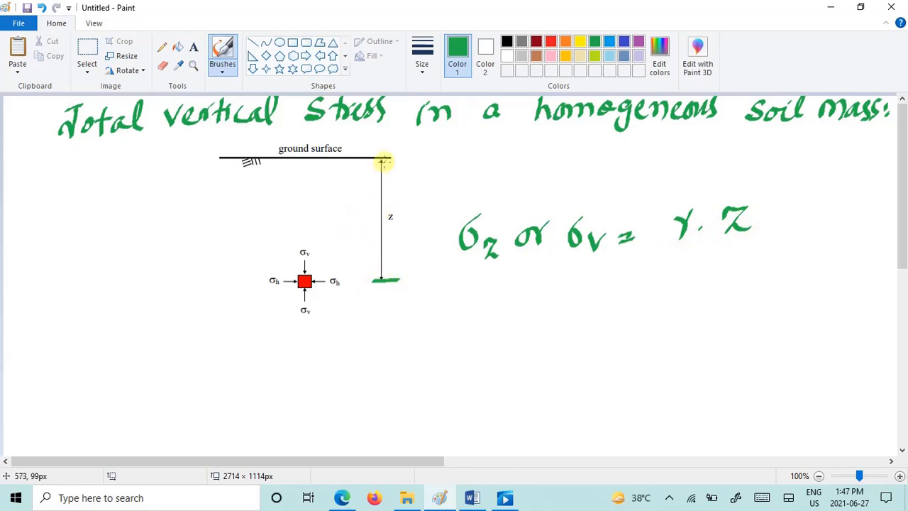
left_click_drag(381, 160, 374, 277)
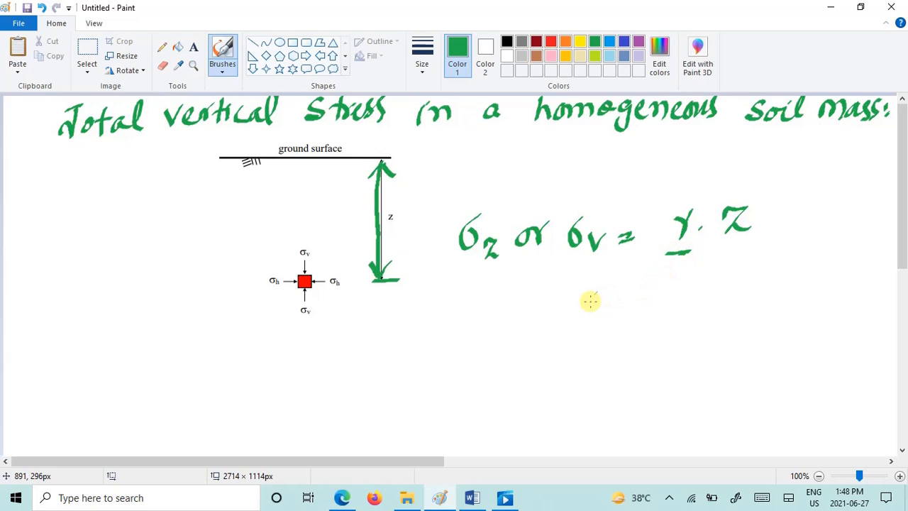
Begin handwriting the definition 'γ = unit weight' below the formula in green.
left_click_drag(596, 298, 663, 294)
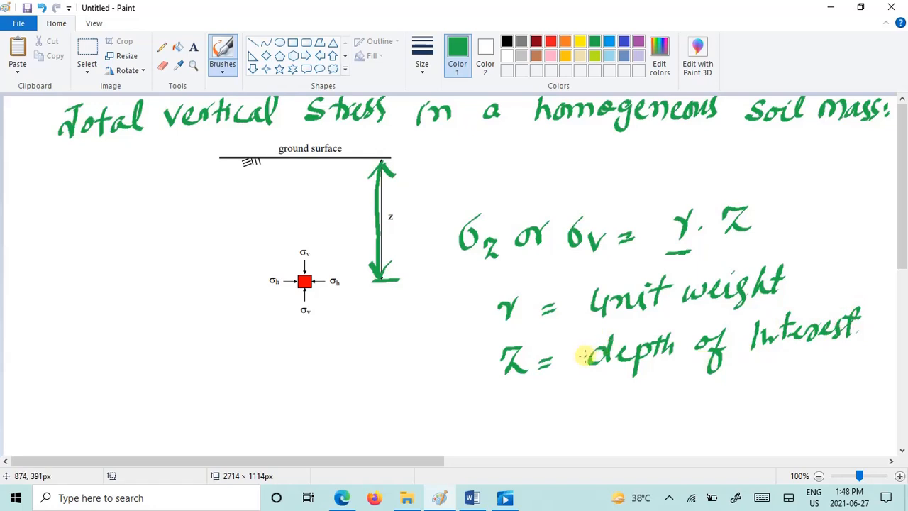
mouse_move(465, 391)
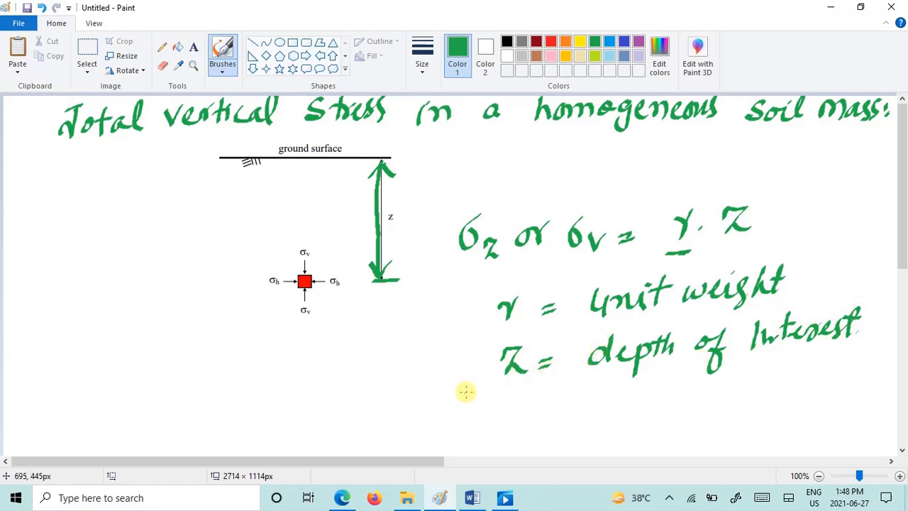
mouse_move(468, 199)
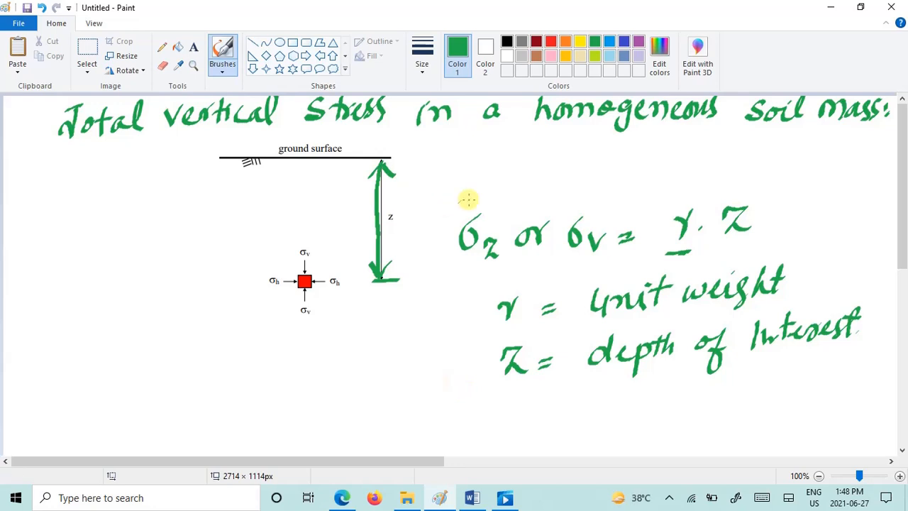